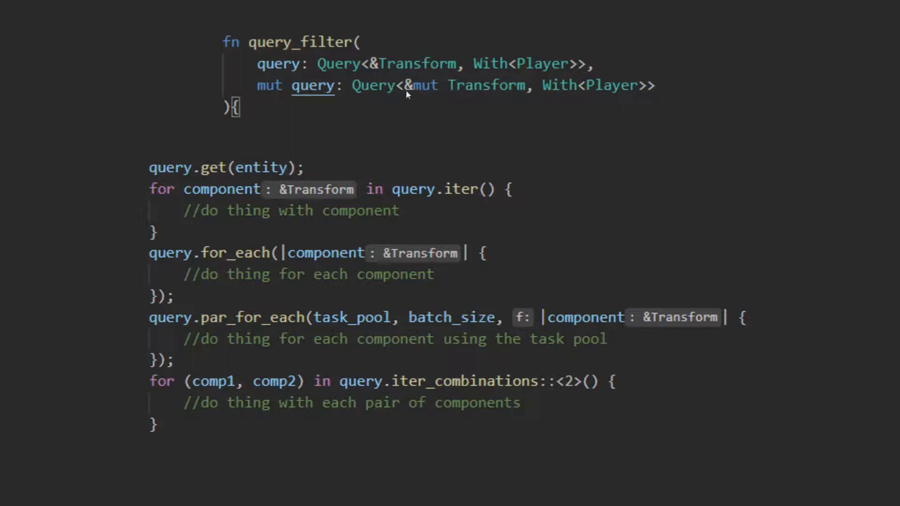
pyautogui.moveTo(526, 164)
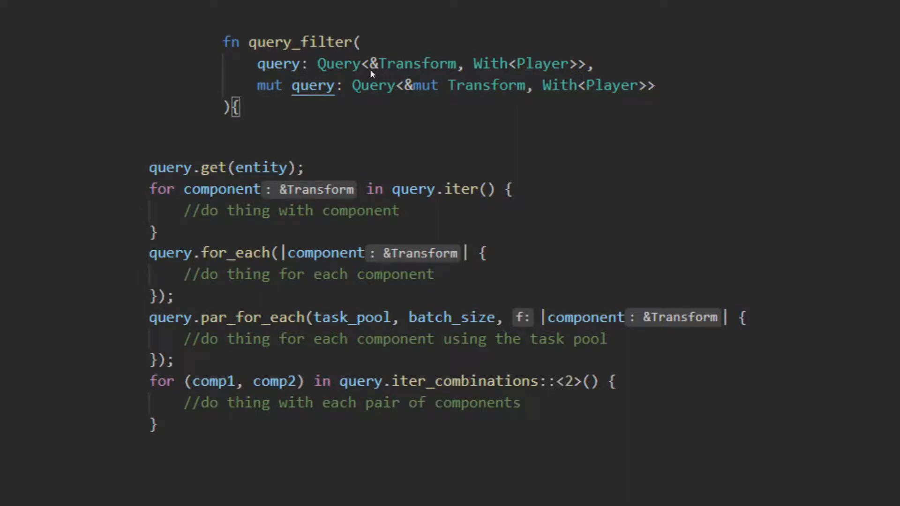
pyautogui.moveTo(476, 78)
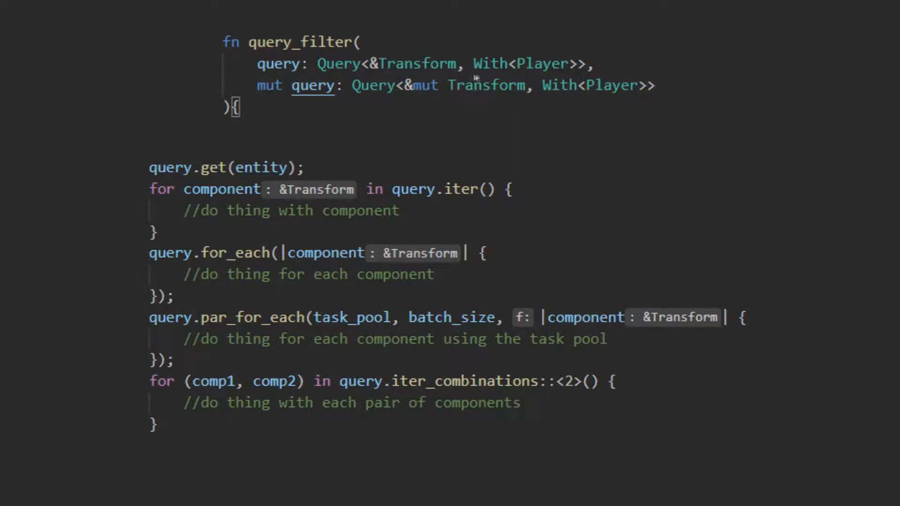
pyautogui.moveTo(585, 51)
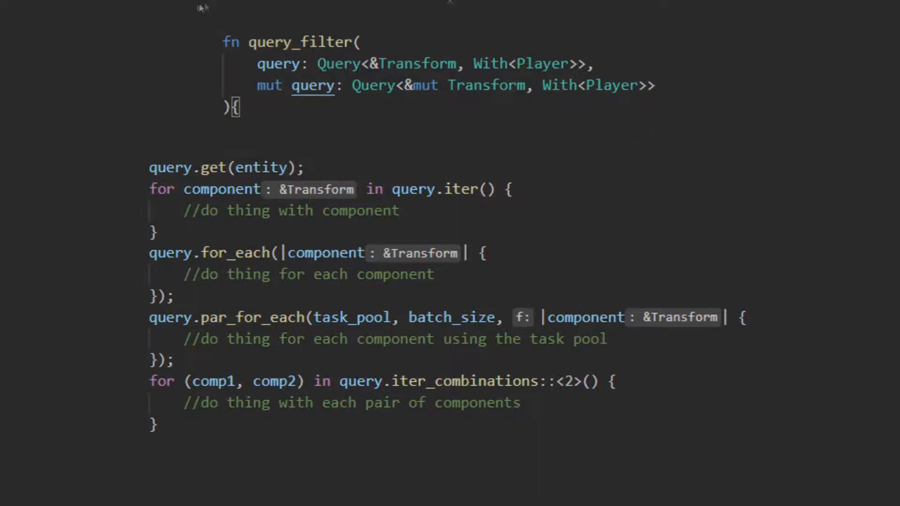
pyautogui.moveTo(761, 132)
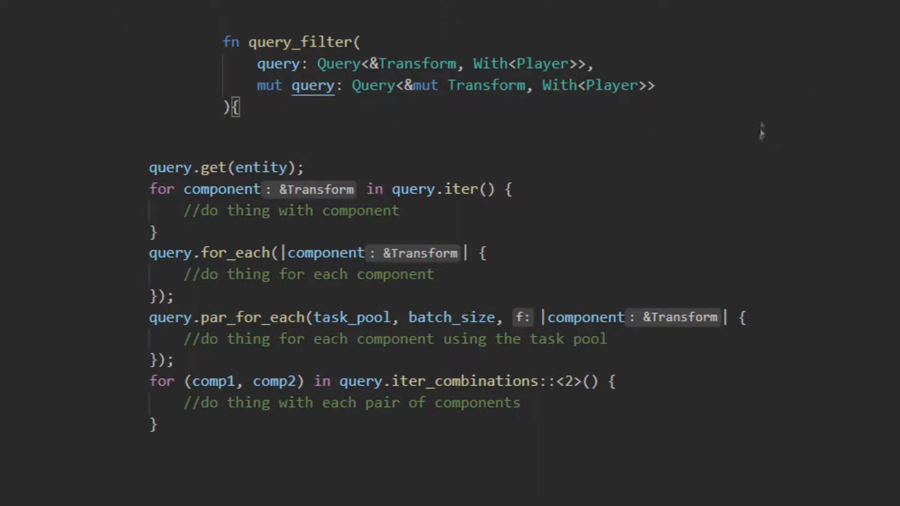
pyautogui.moveTo(371, 79)
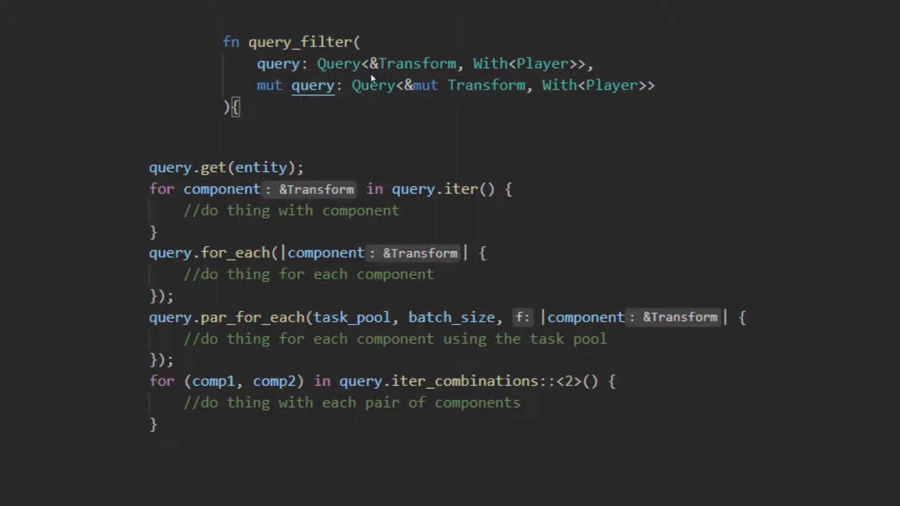
pyautogui.moveTo(707, 162)
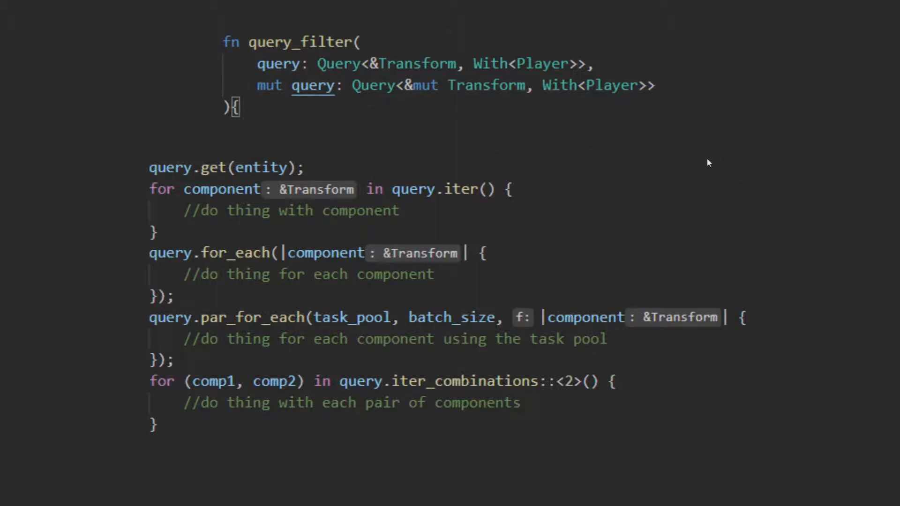
pyautogui.moveTo(770, 189)
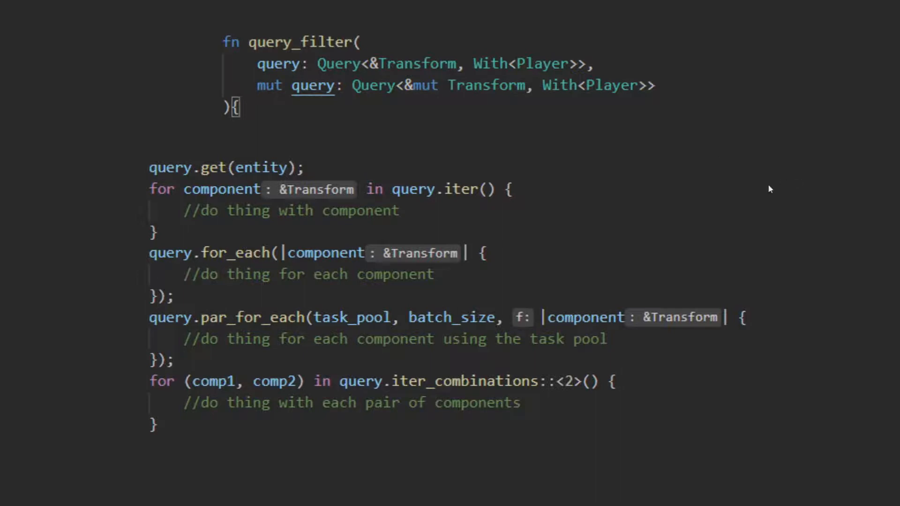
pyautogui.moveTo(408, 154)
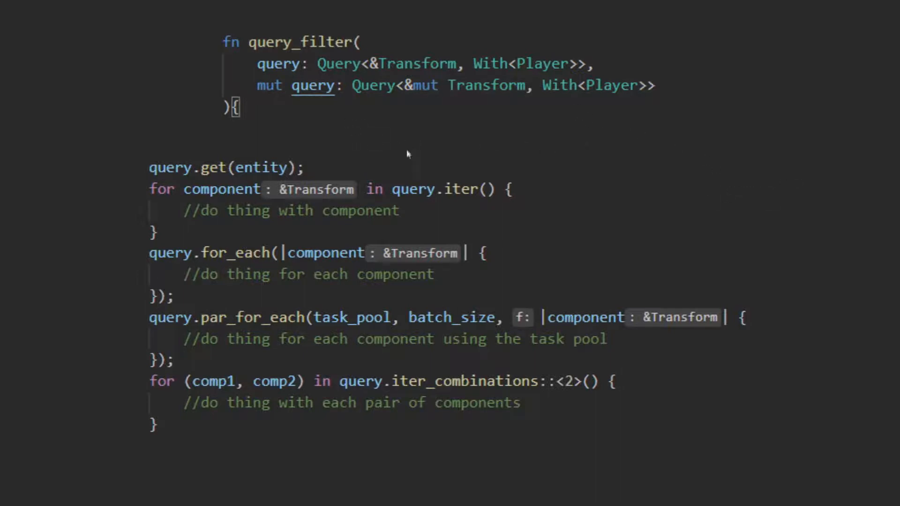
pyautogui.moveTo(399, 158)
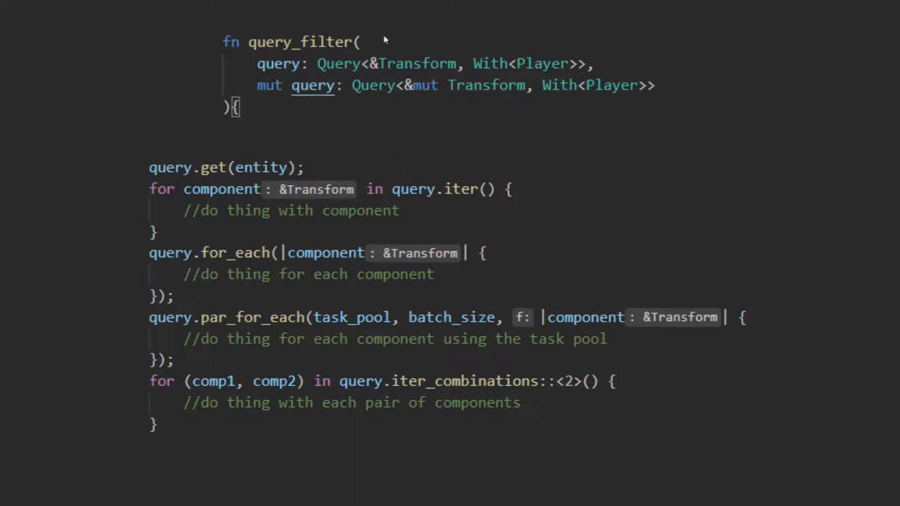
pyautogui.moveTo(379, 63)
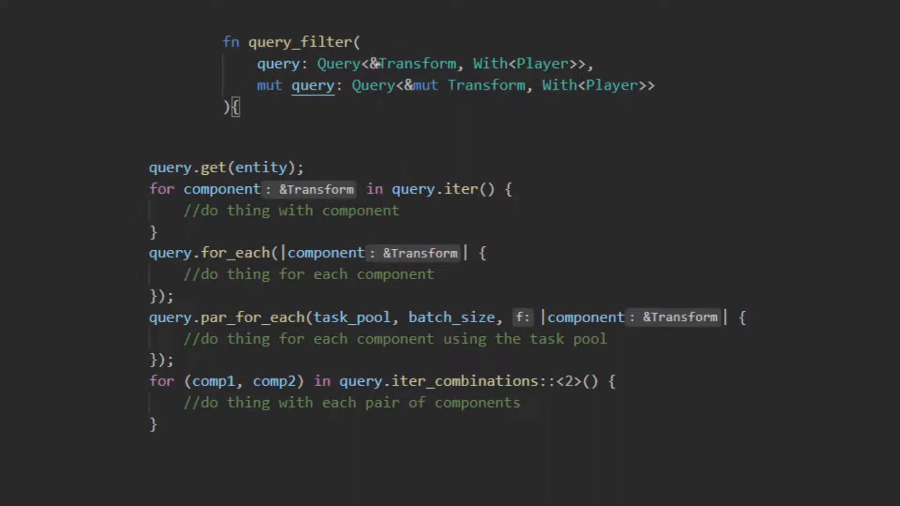
pyautogui.moveTo(416, 118)
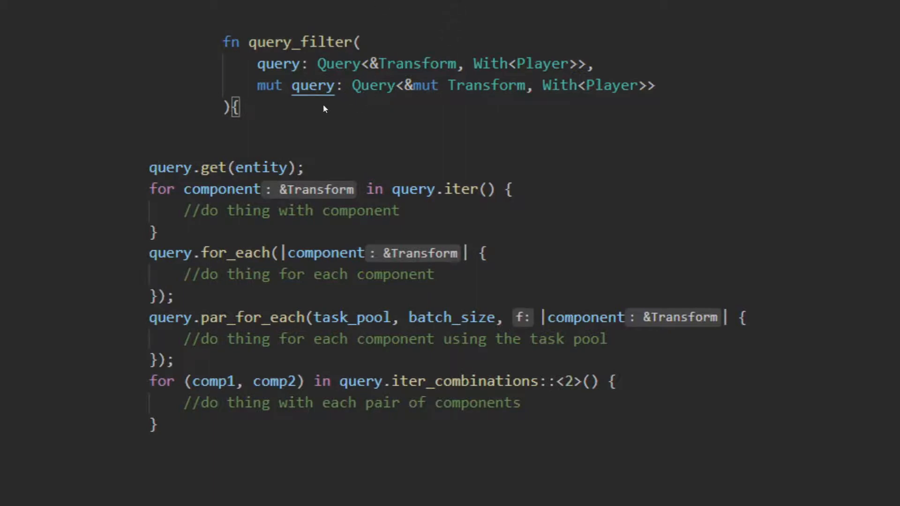
pyautogui.moveTo(265, 90)
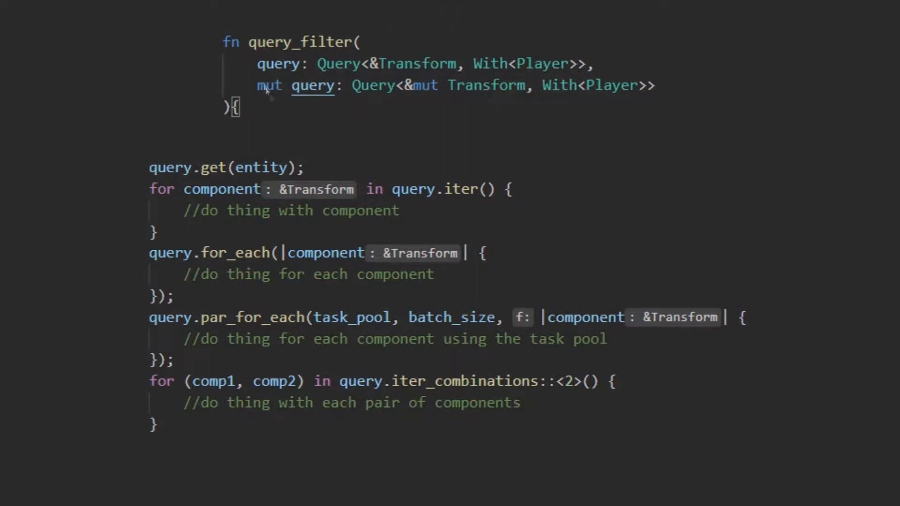
pyautogui.moveTo(169, 155)
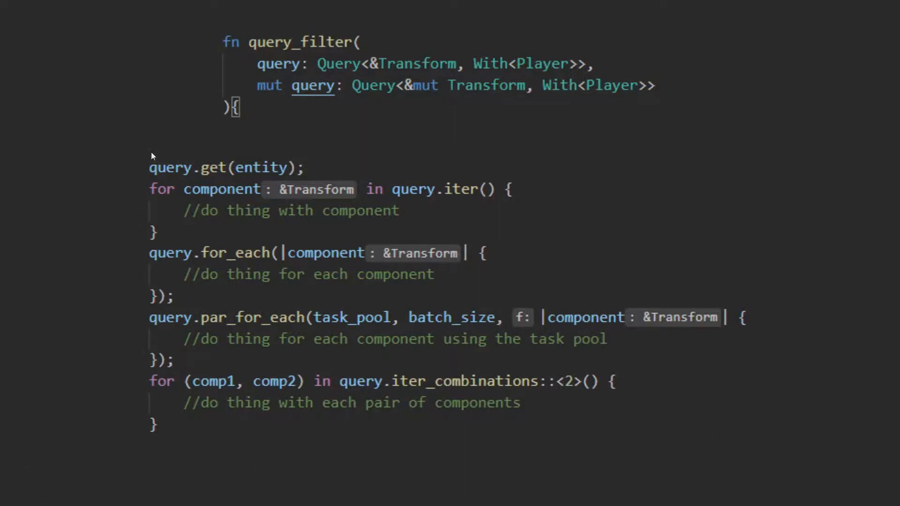
pyautogui.moveTo(213, 145)
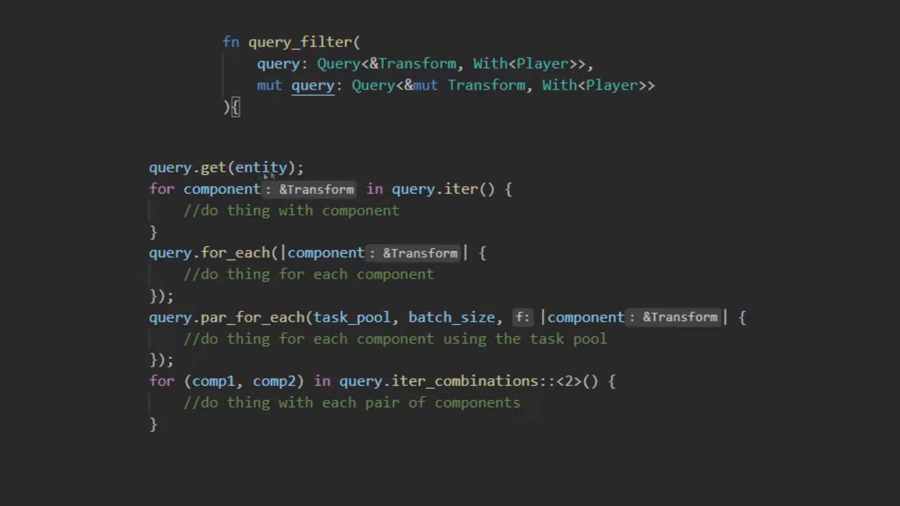
pyautogui.moveTo(363, 166)
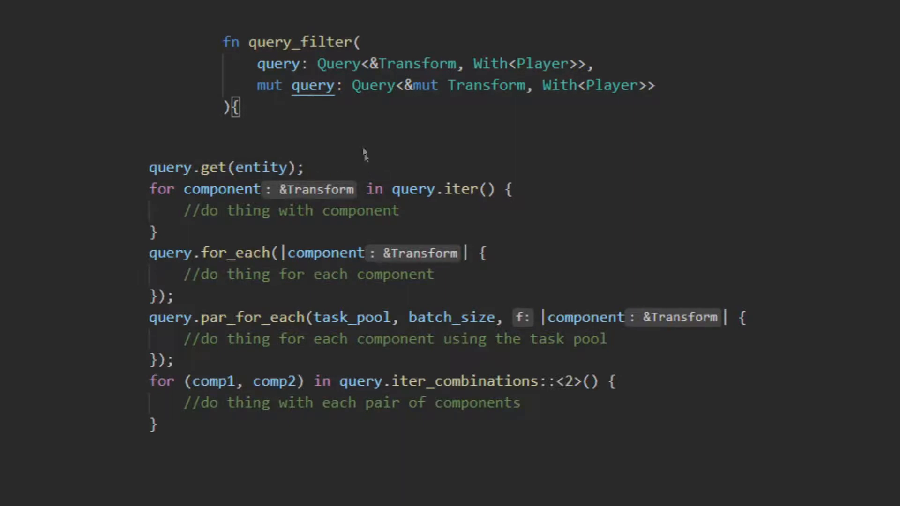
pyautogui.moveTo(454, 202)
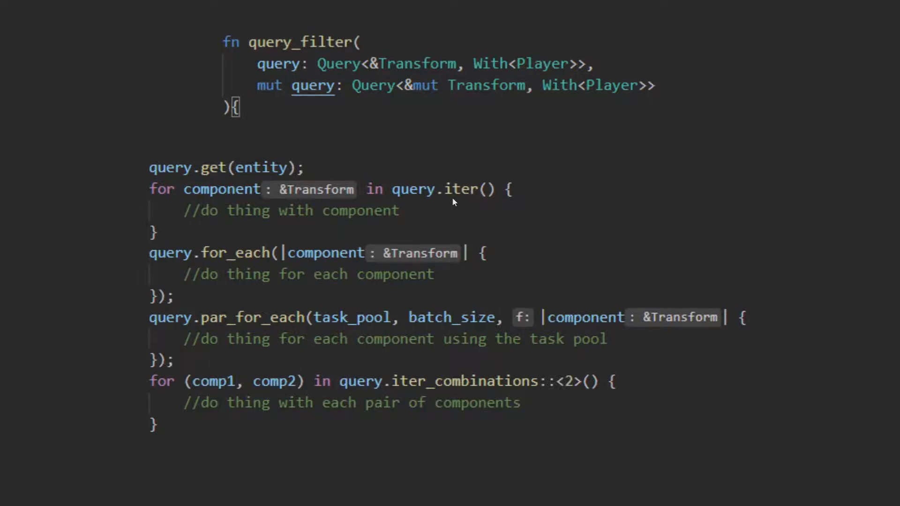
pyautogui.moveTo(206, 200)
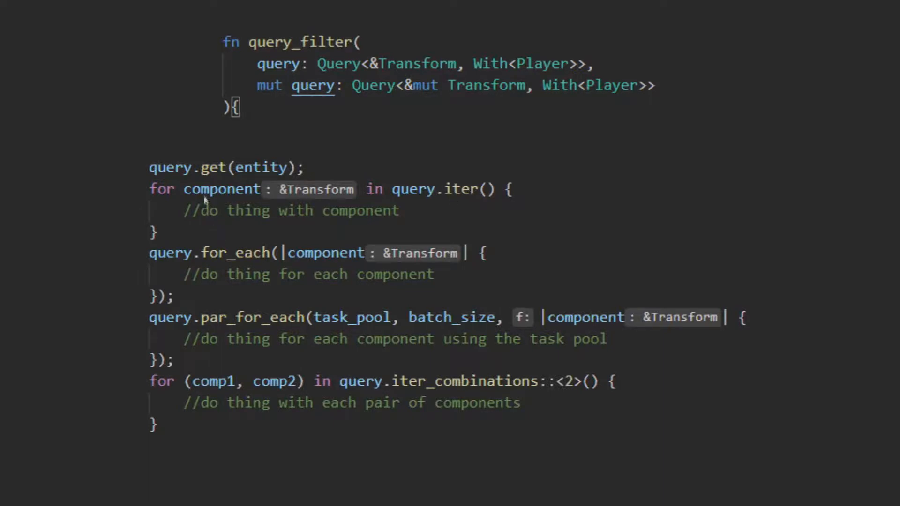
pyautogui.moveTo(507, 156)
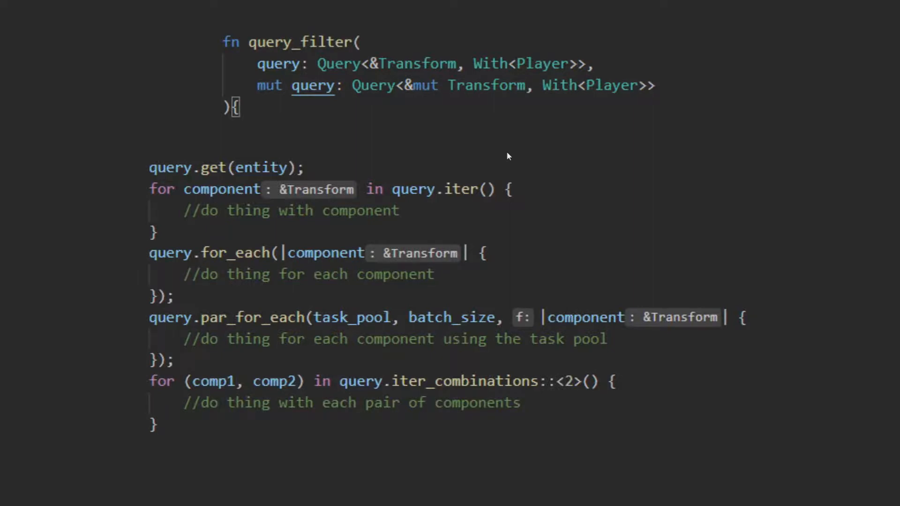
pyautogui.moveTo(307, 211)
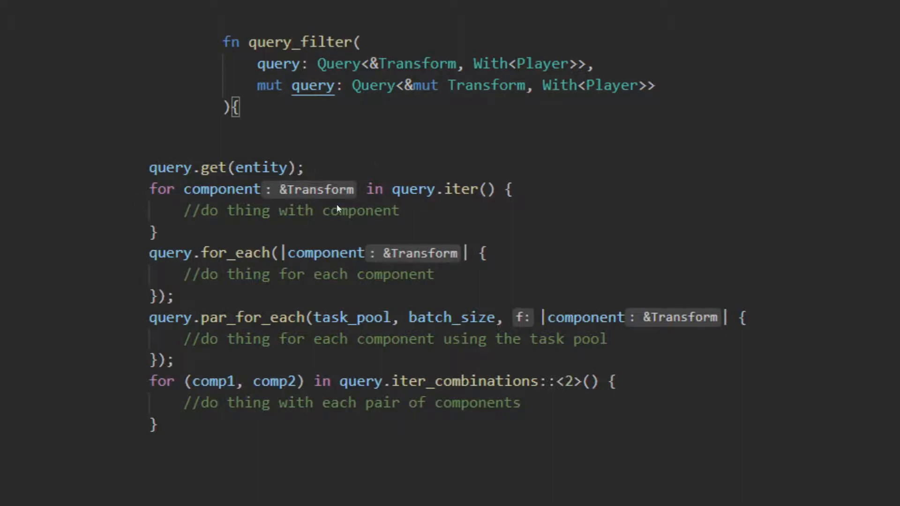
pyautogui.moveTo(321, 208)
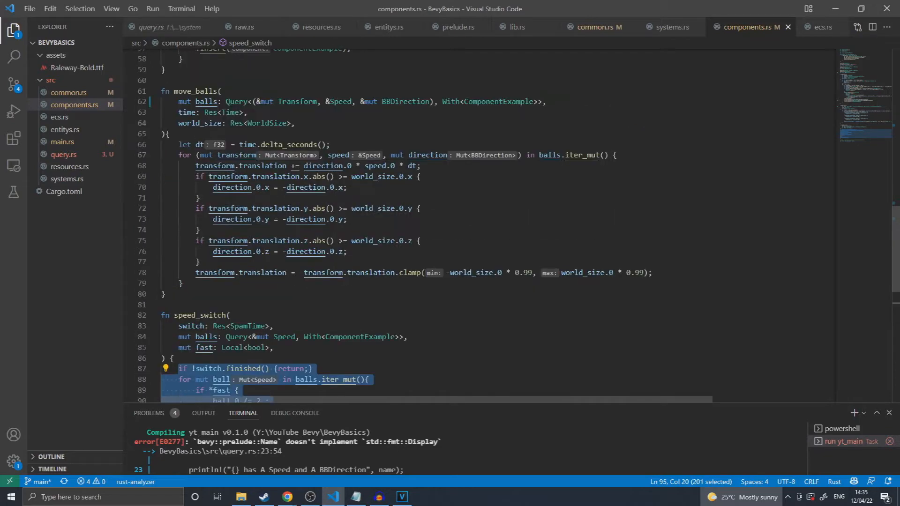
# Step: Show query.rs and highlight the query_filter loop over obj_query calling check_colision and move_player
pyautogui.click(223, 27)
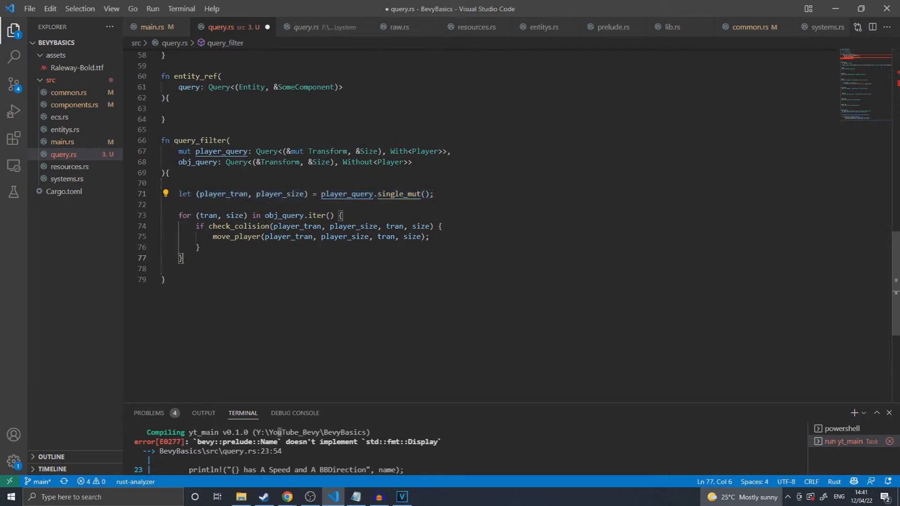
pyautogui.moveTo(178, 215); pyautogui.dragTo(181, 258)
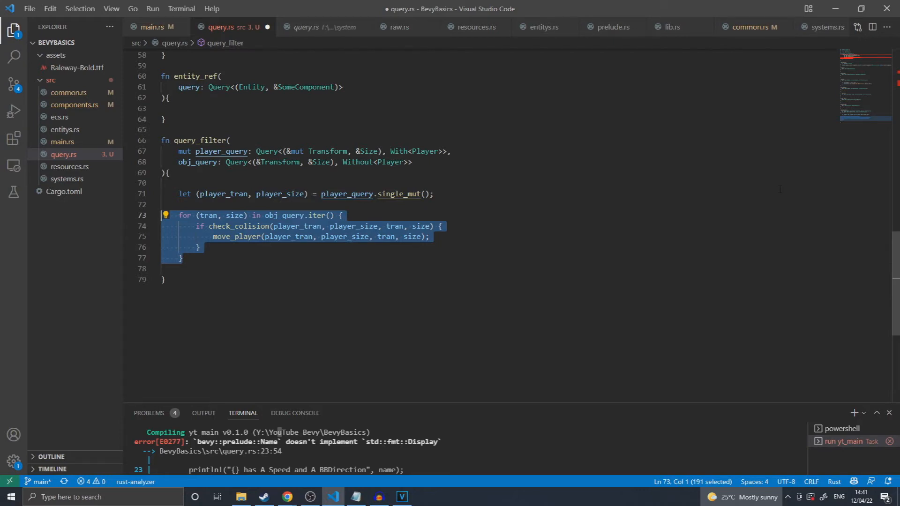
pyautogui.click(181, 257)
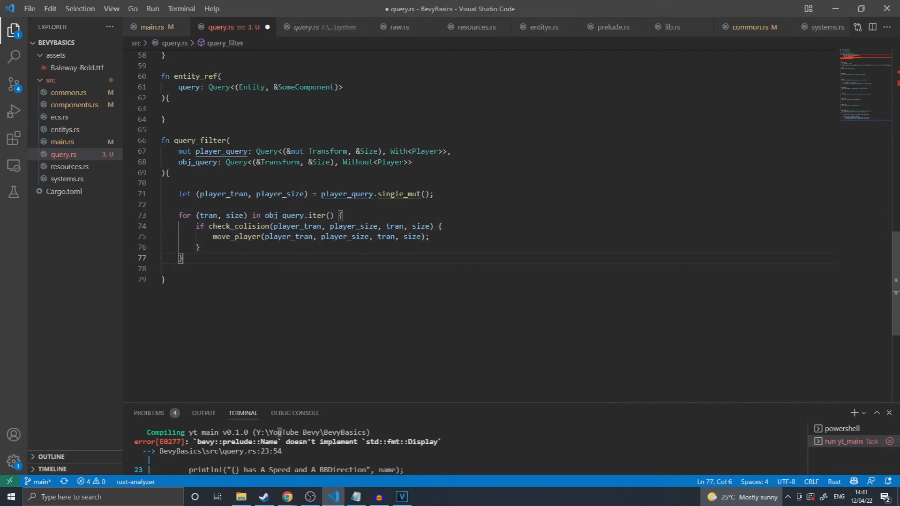